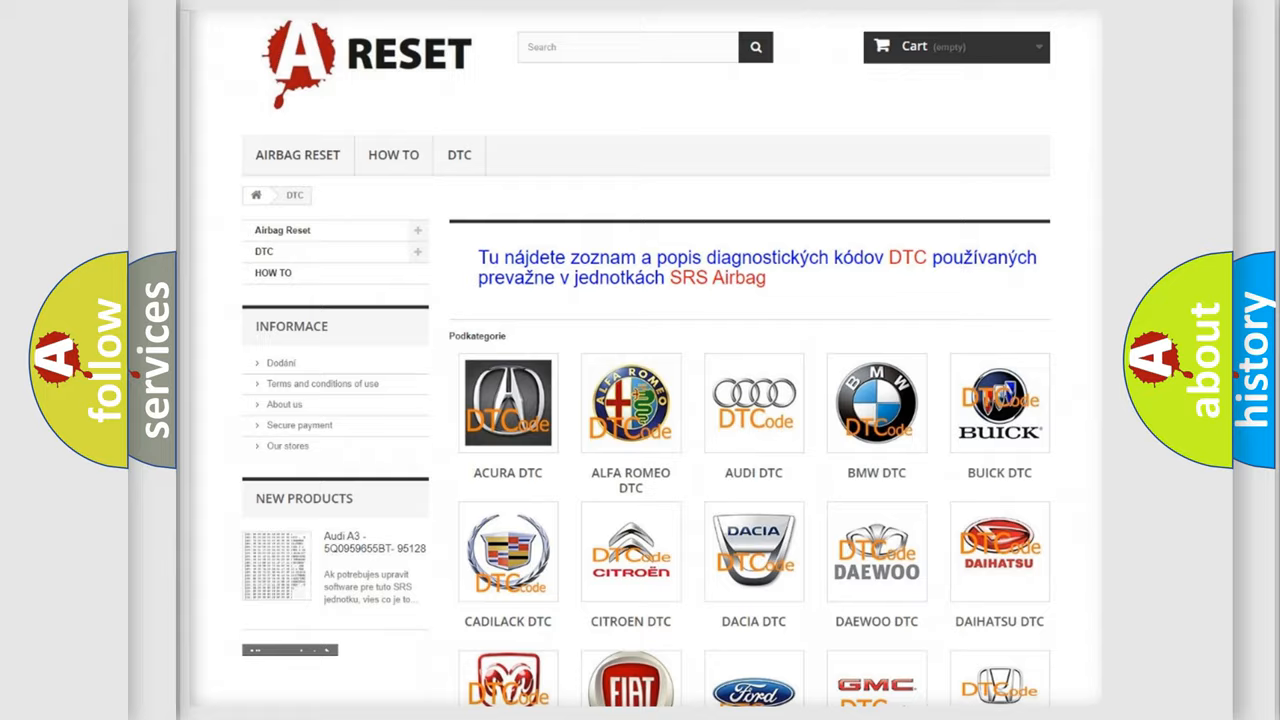
Step: Open the LINCOLN DTC tile from the category grid and scroll through its trouble code list
{"action": "scroll", "scroll_direction": "down", "scroll_amount": 3}
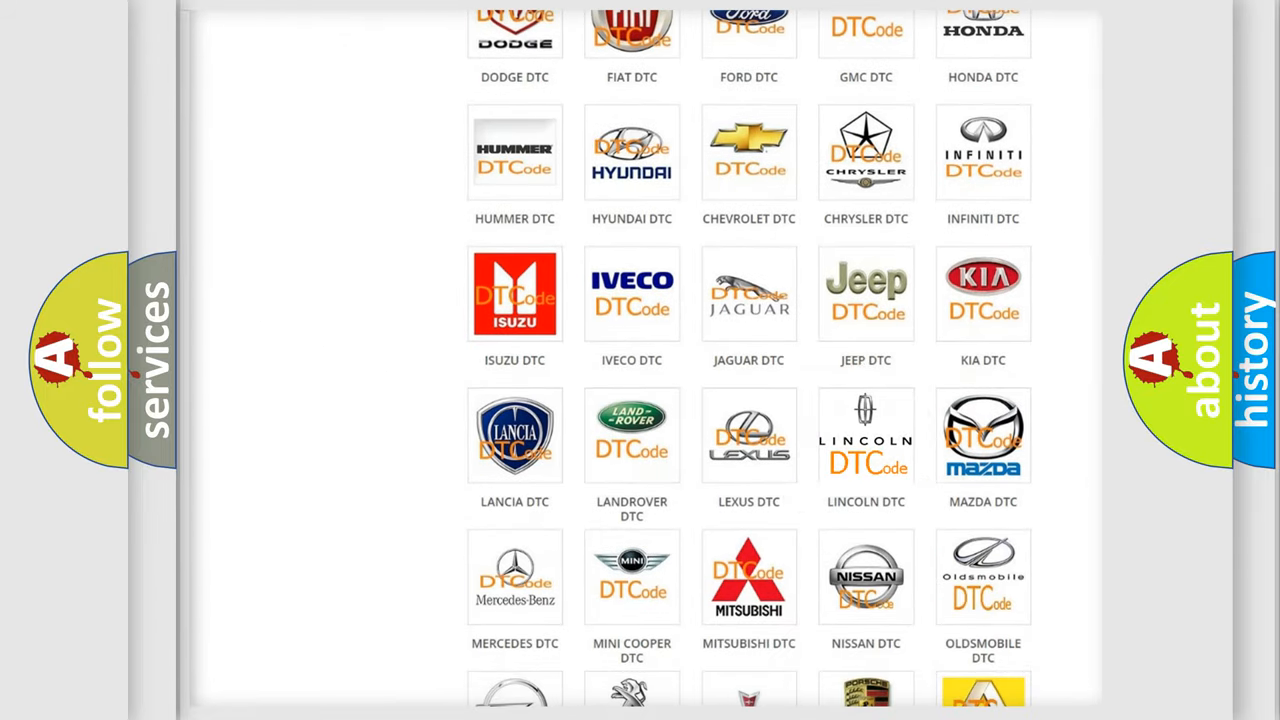
{"action": "left_click", "coordinate": [866, 435]}
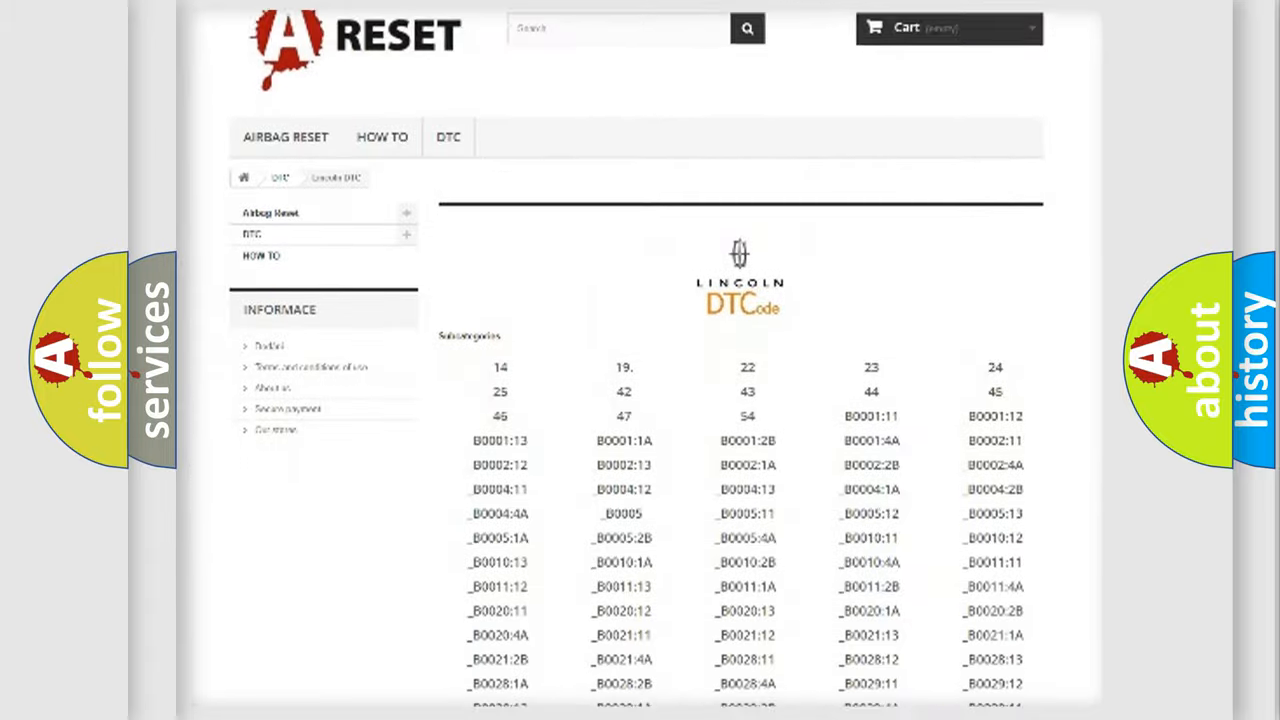
{"action": "scroll", "scroll_direction": "down", "scroll_amount": 3}
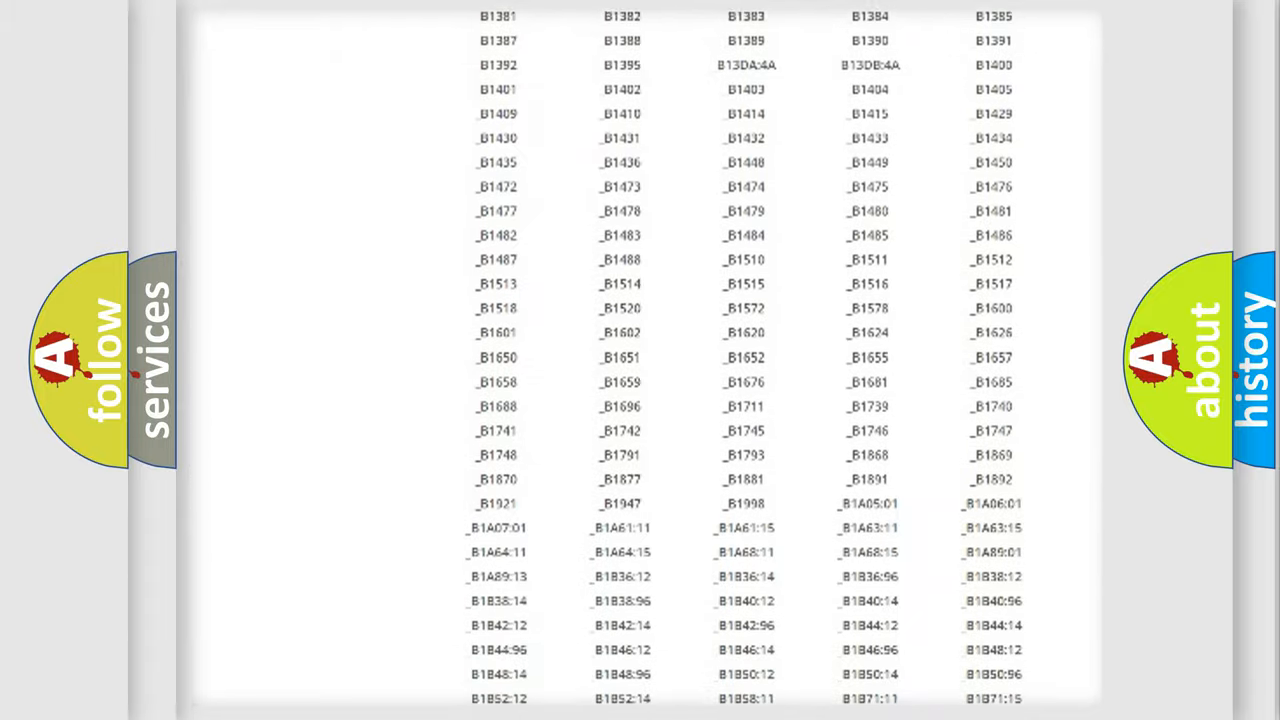